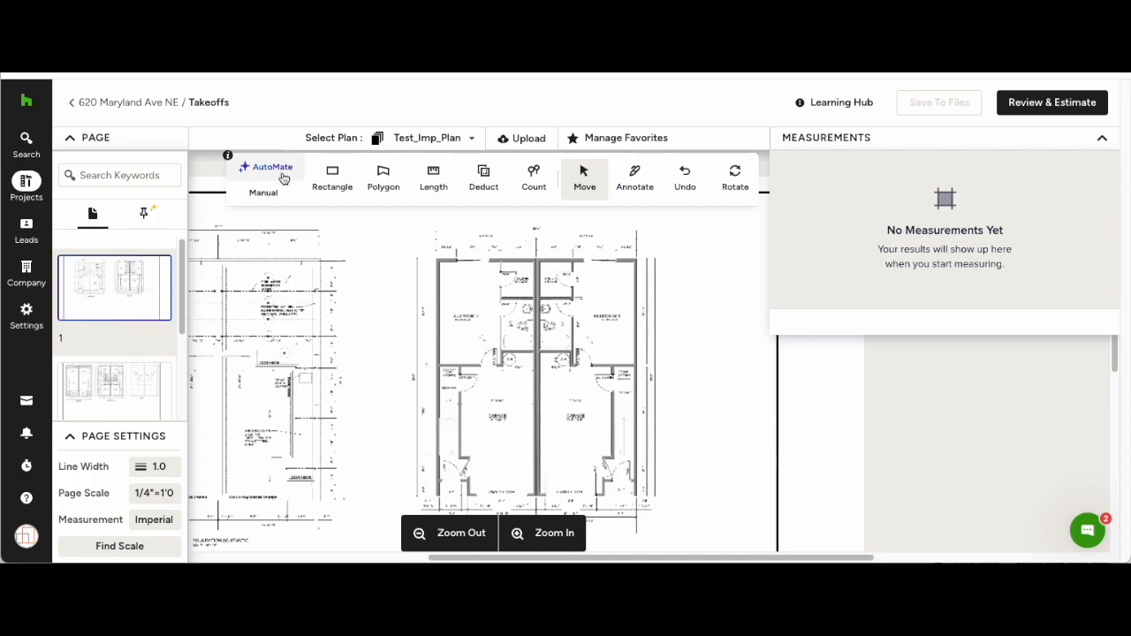
mouse_move(269, 175)
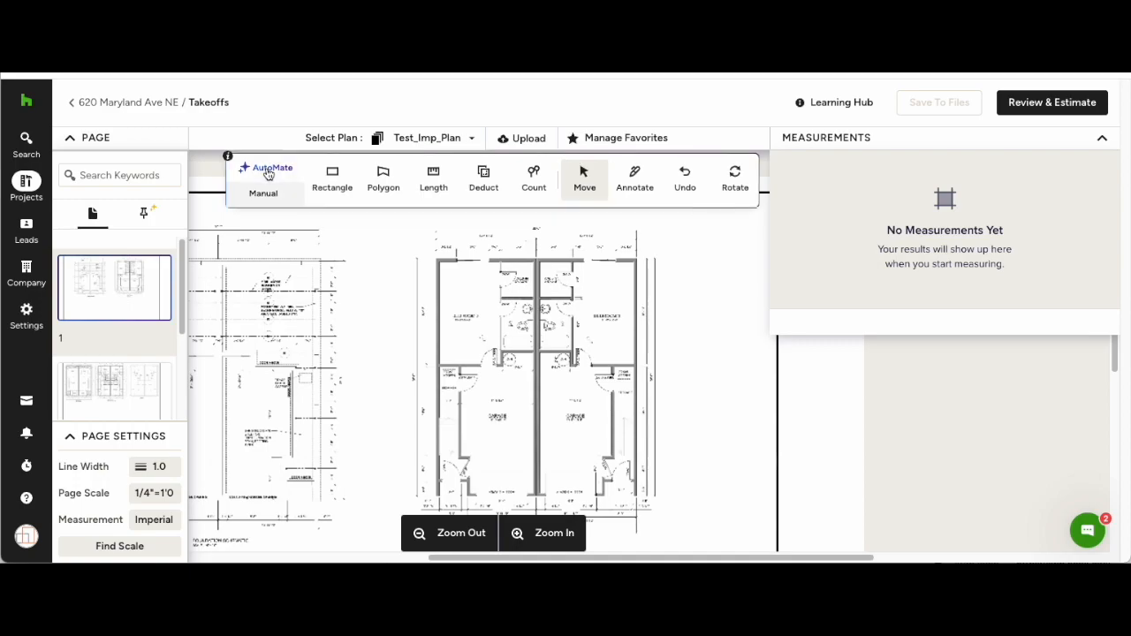
Choose the Polygon tool filed under Flooring > Hardwood and begin the first bedroom outline.
click(381, 177)
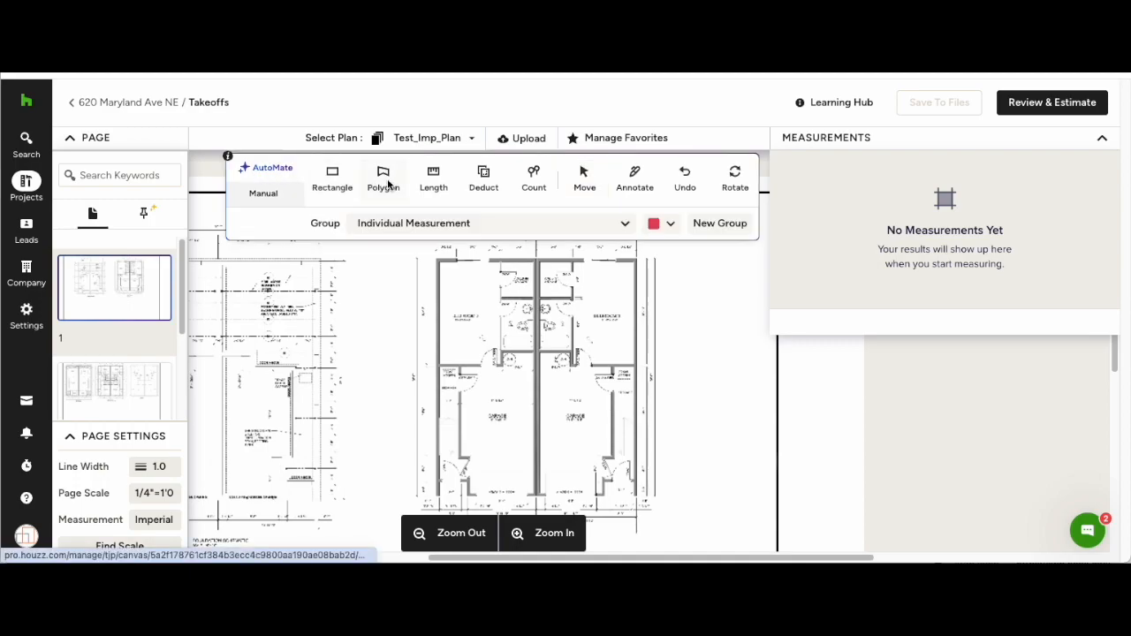
click(491, 222)
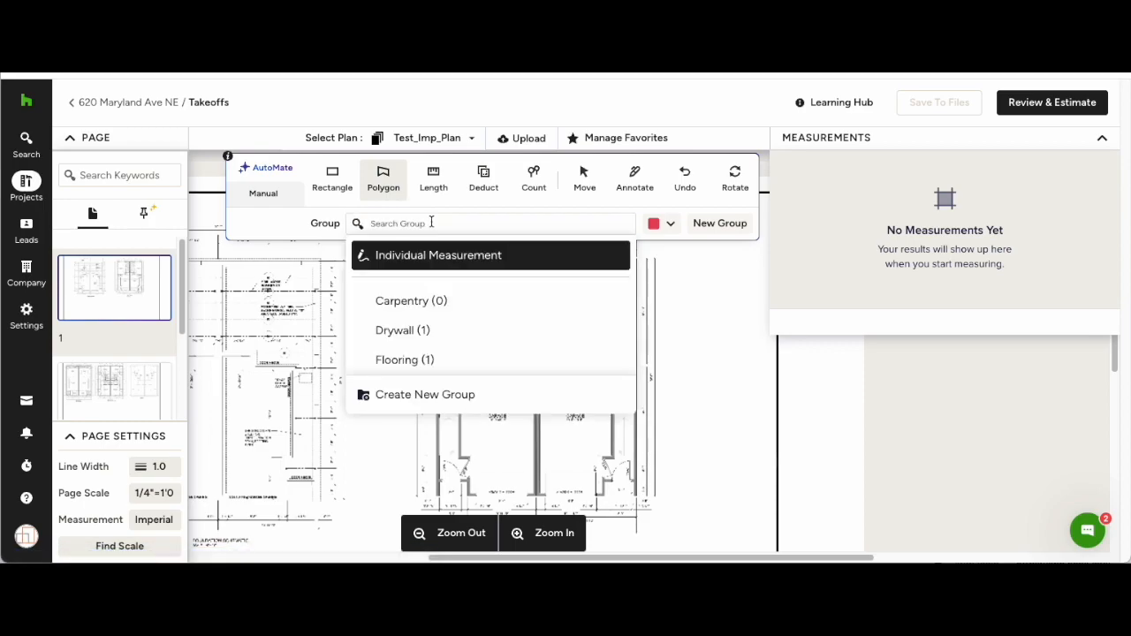
click(405, 360)
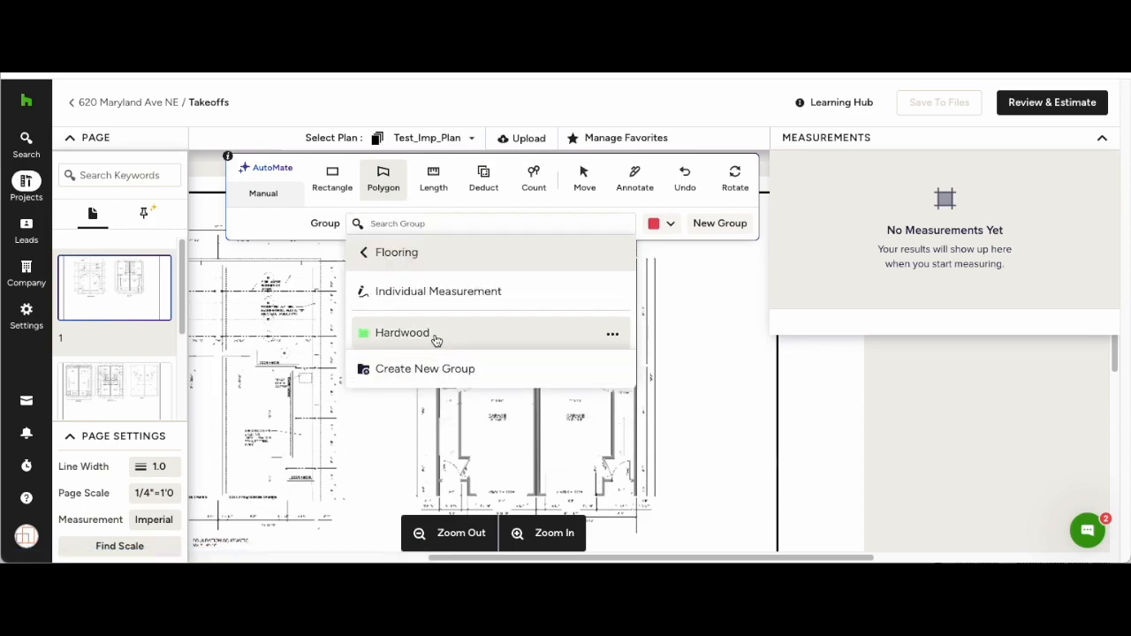
click(402, 332)
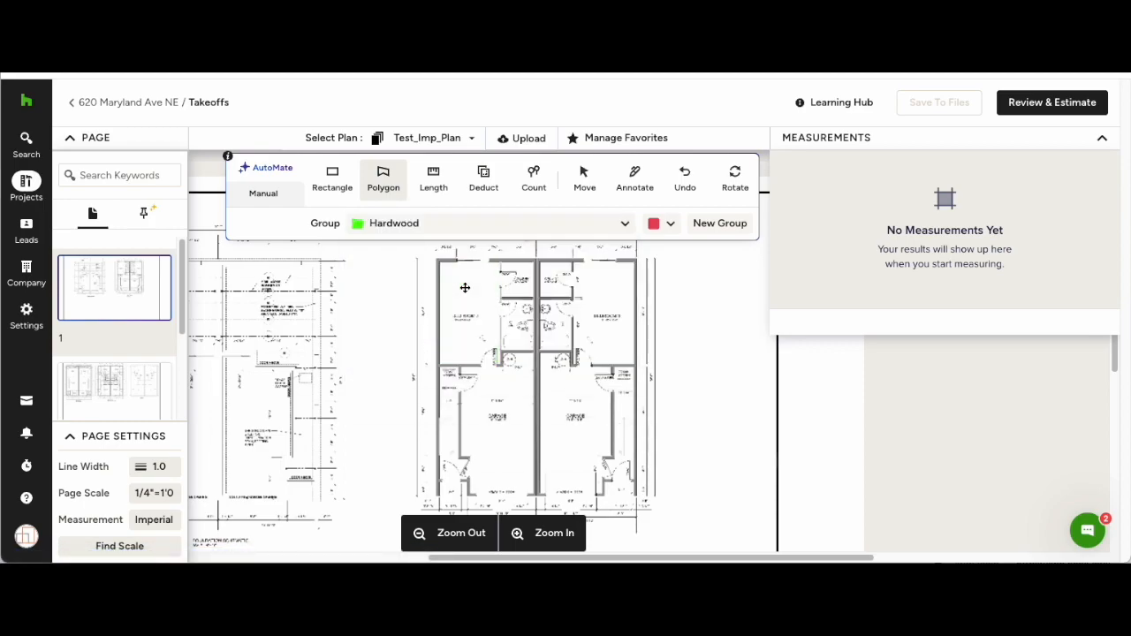
click(530, 279)
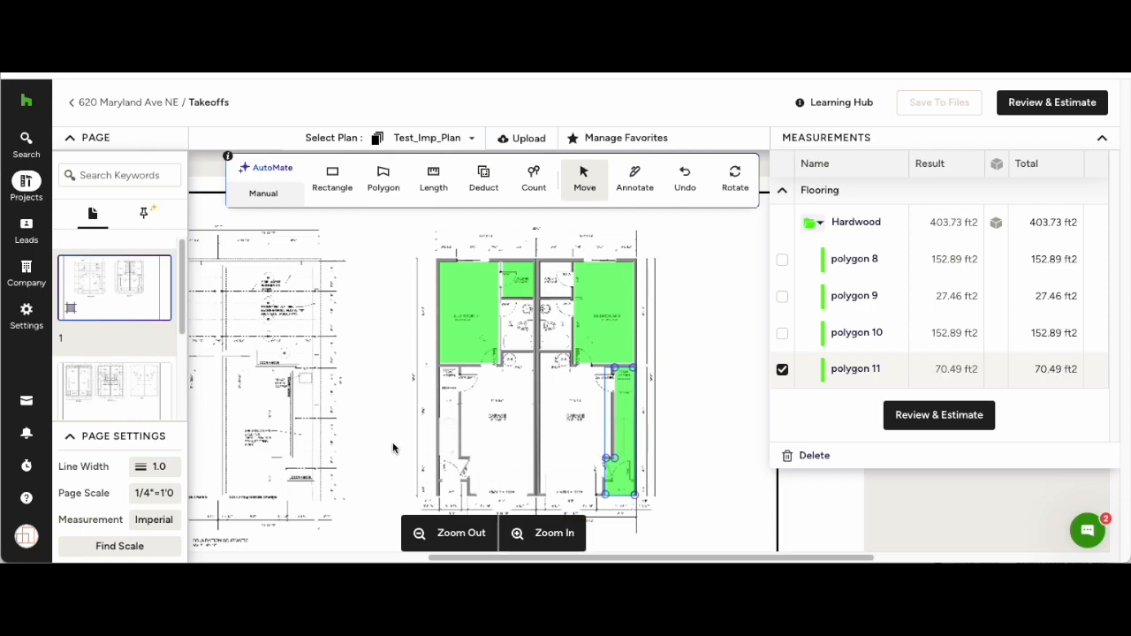
Switch to the Length tool after finishing the Hardwood room polygons.
click(433, 177)
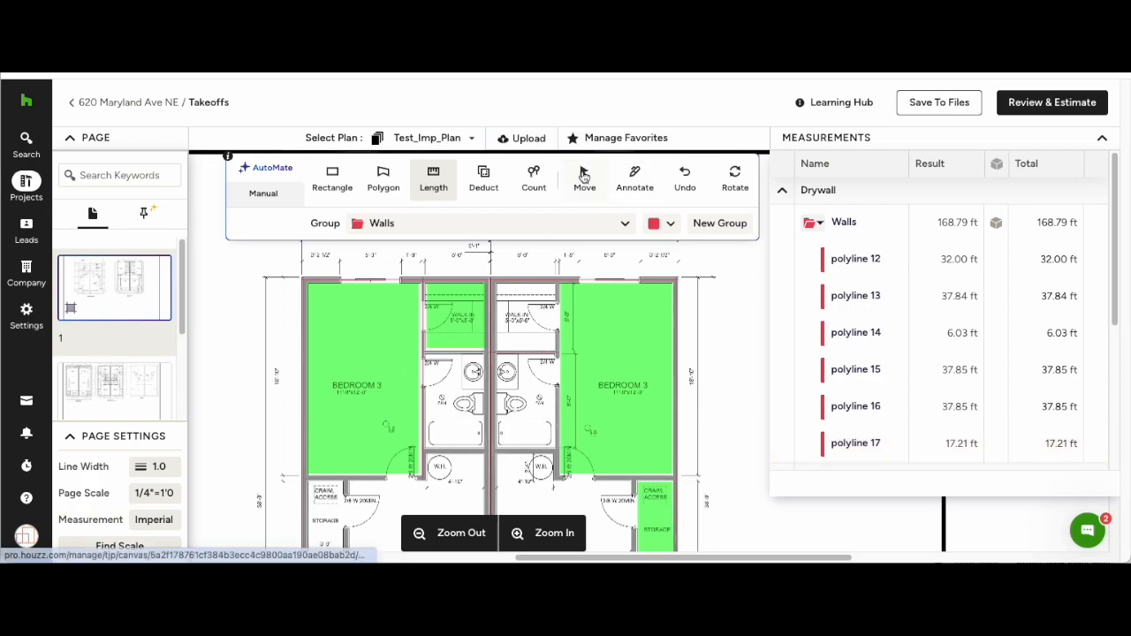
Use Move to shorten wall polyline 17 to 6.69 ft.
click(583, 177)
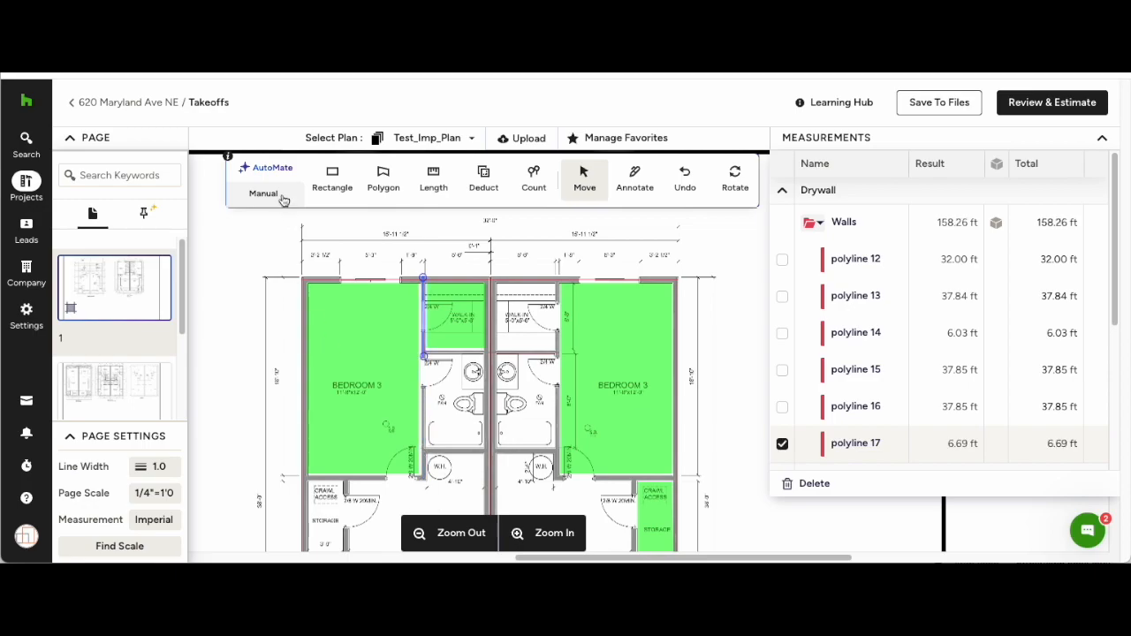
Draw a Drywall Walls length along the bathroom wall, raising the total to 172.77 ft.
click(433, 177)
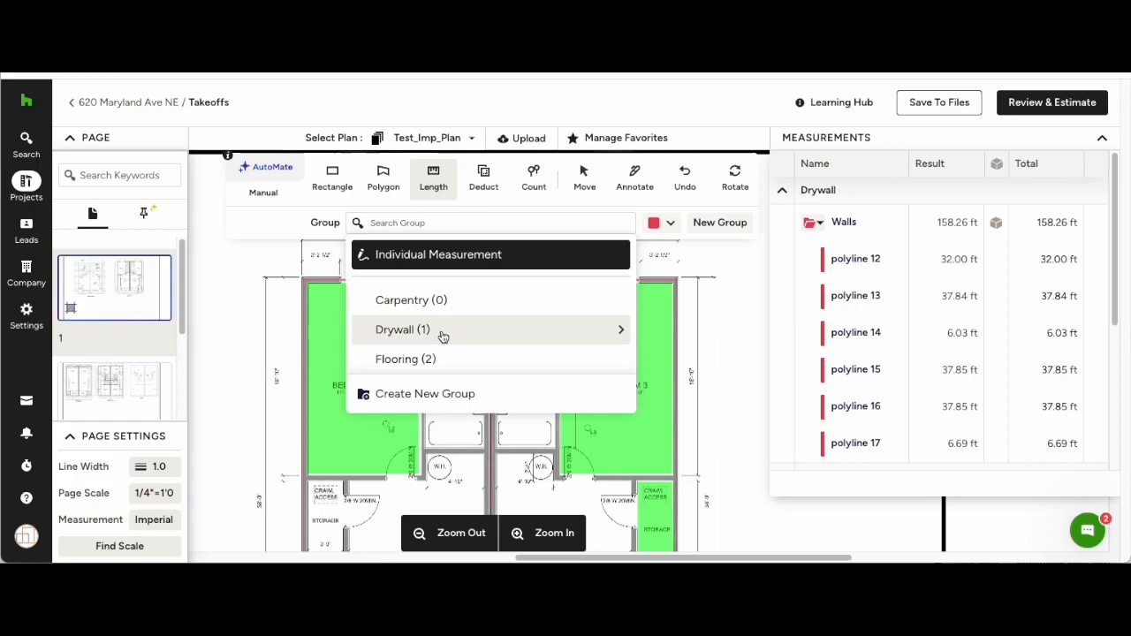
click(403, 329)
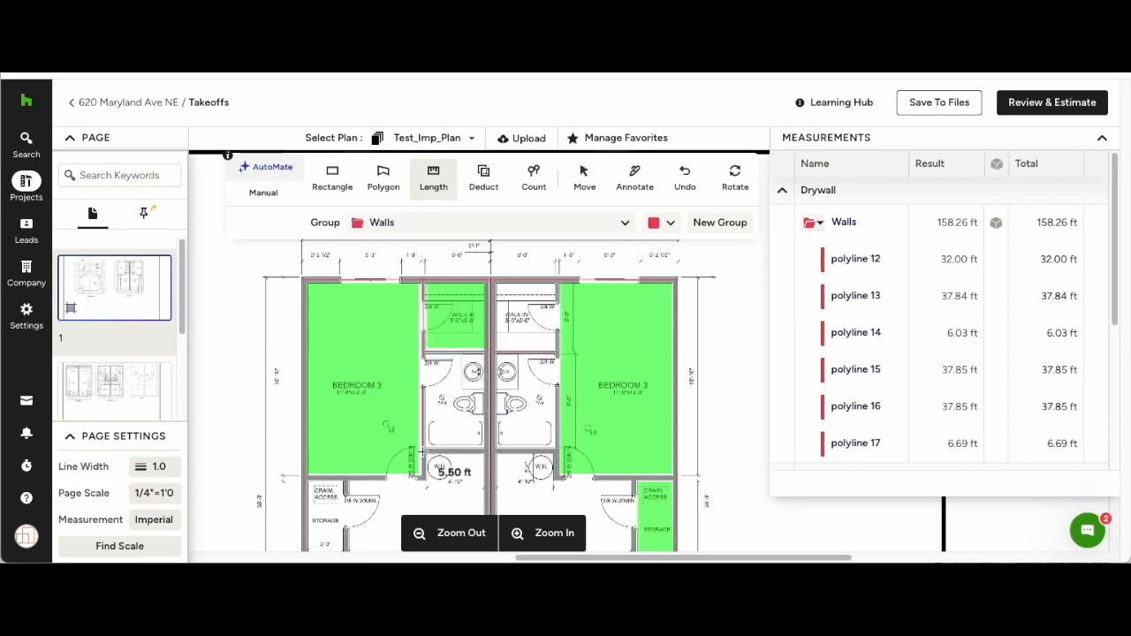
click(534, 175)
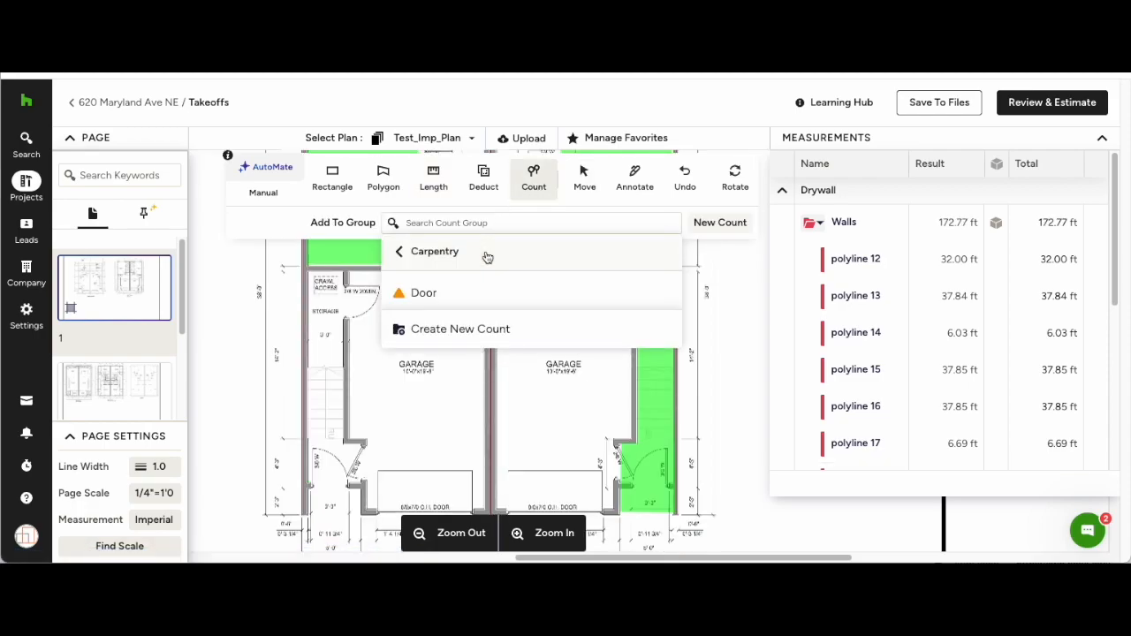
Place orange Count markers in Carpentry > Door on each doorway, reaching 10 doors.
click(425, 294)
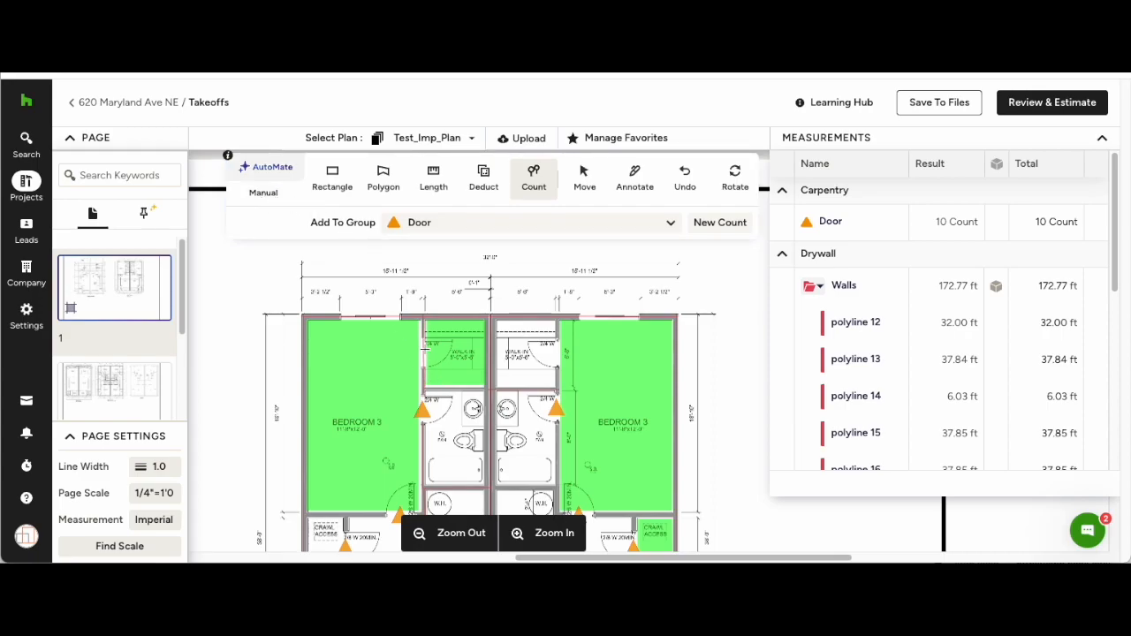
click(424, 357)
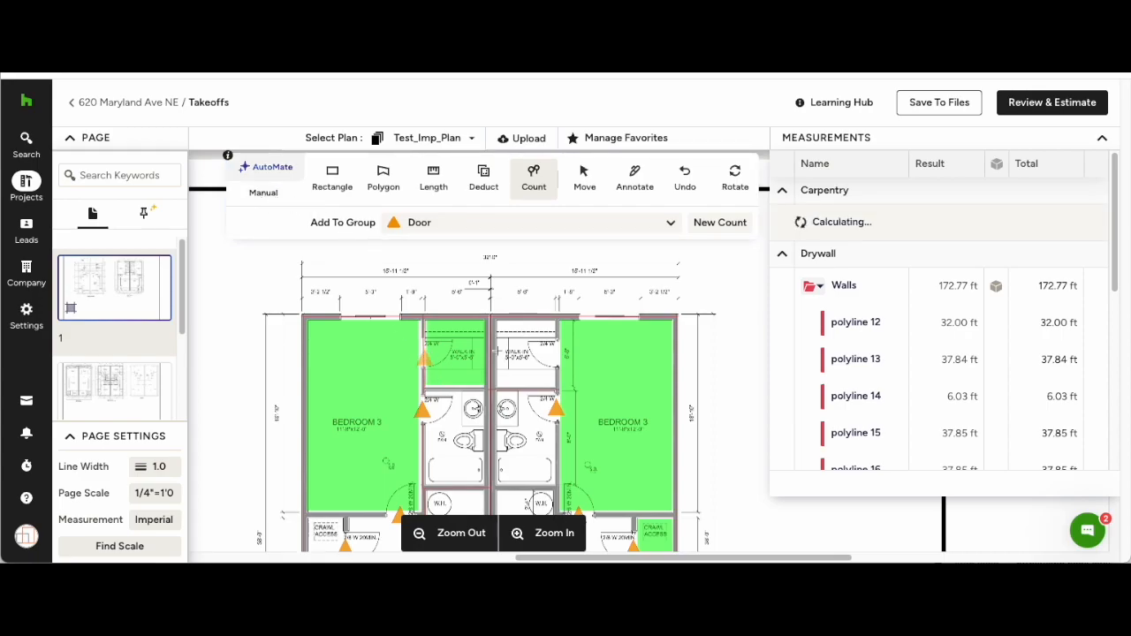